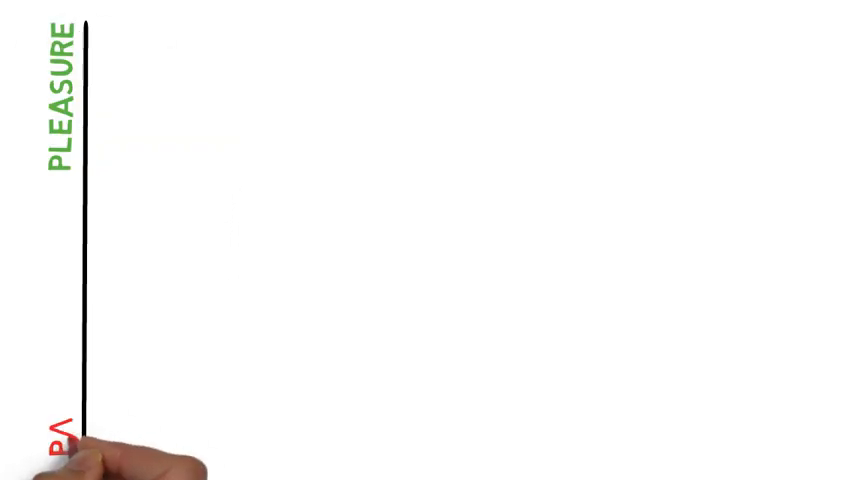
{"action": "left_click_drag", "start_coordinate": [90, 264], "coordinate": [230, 264]}
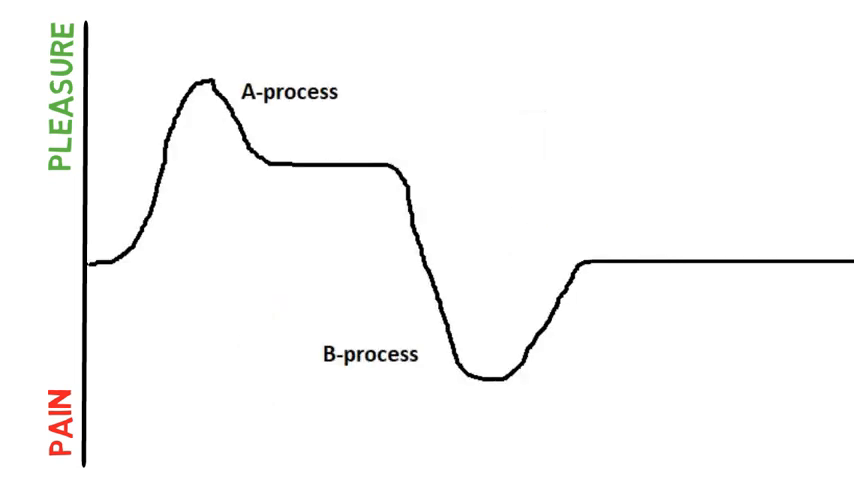
{"action": "type", "text": "RICHARD SOLOMON'S OPPONENT PROCESS THEORY"}
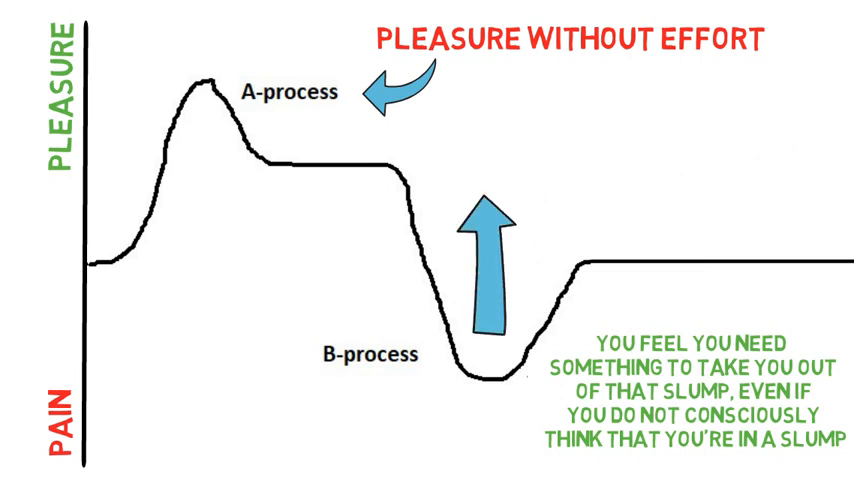
{"action": "type", "text": "- CRAVINGS"}
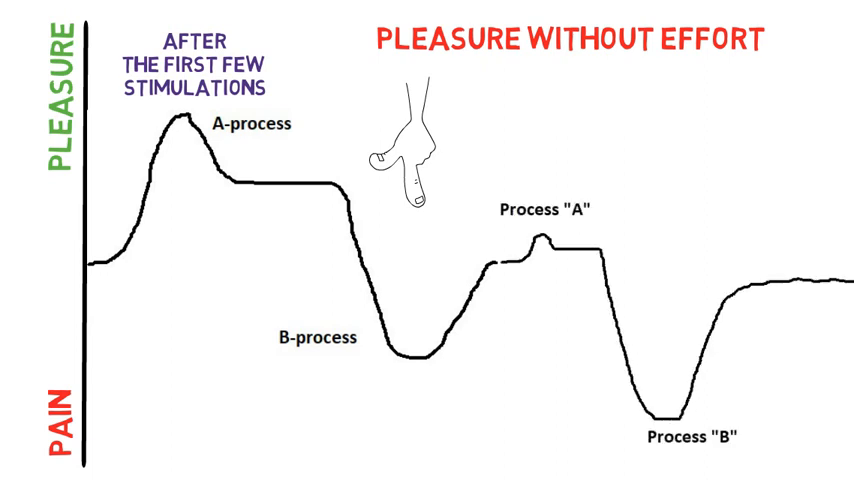
{"action": "type", "text": "AFTER MANY STIMULATIONS"}
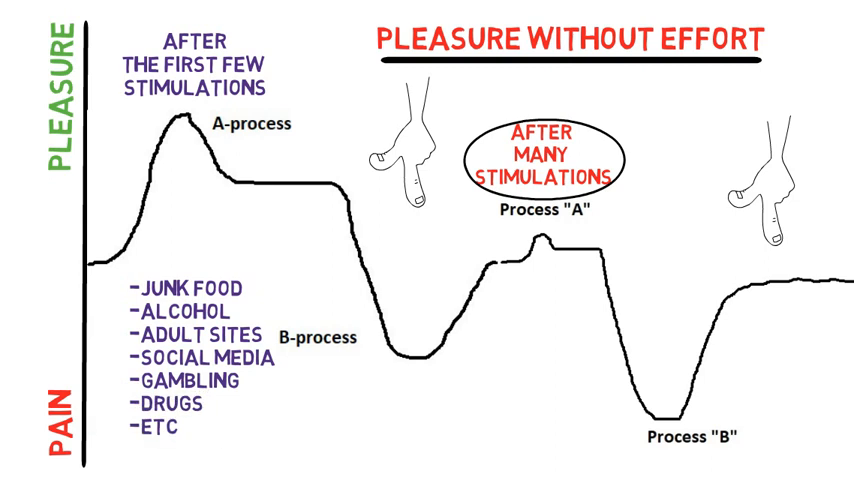
{"action": "type", "text": "ESPECIALLY IF YOU CAN'T WAIT"}
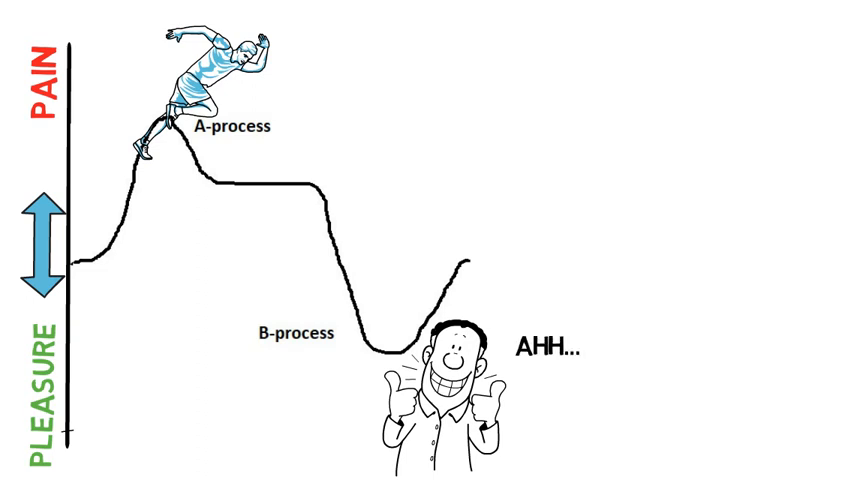
{"action": "type", "text": "I FEEL GREAT!"}
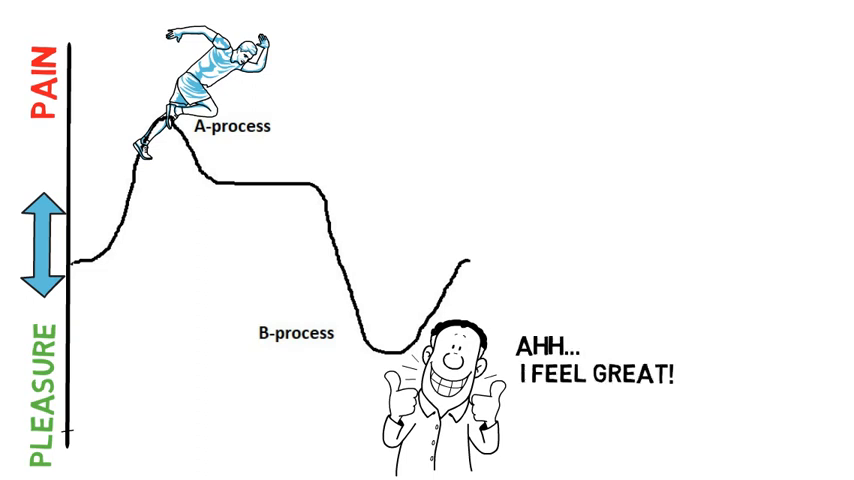